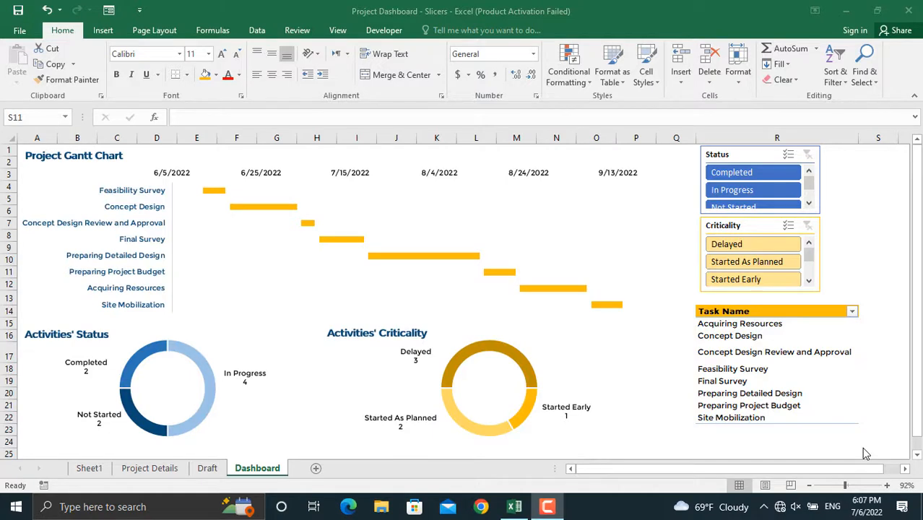
mouse_move(387, 325)
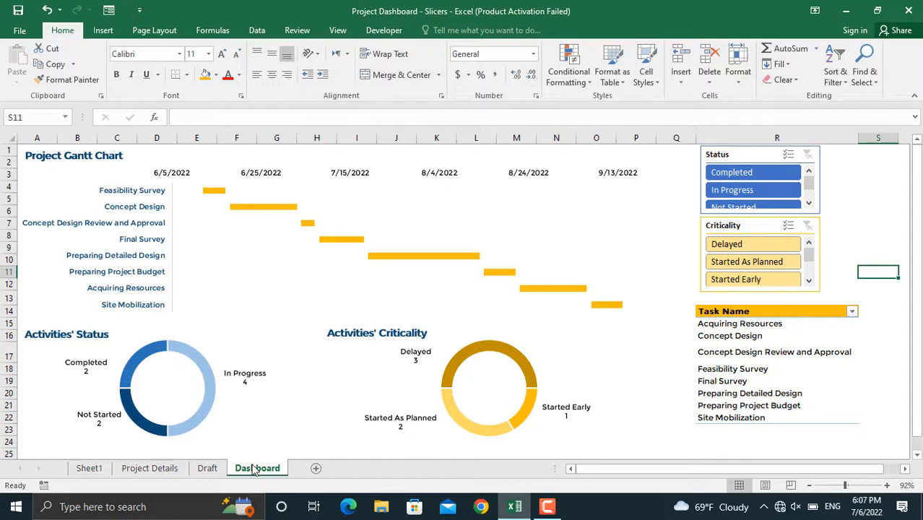
Filter the dashboard task list to In Progress tasks Started As Planned, leaving Preparing Project Budget.
left_click(150, 468)
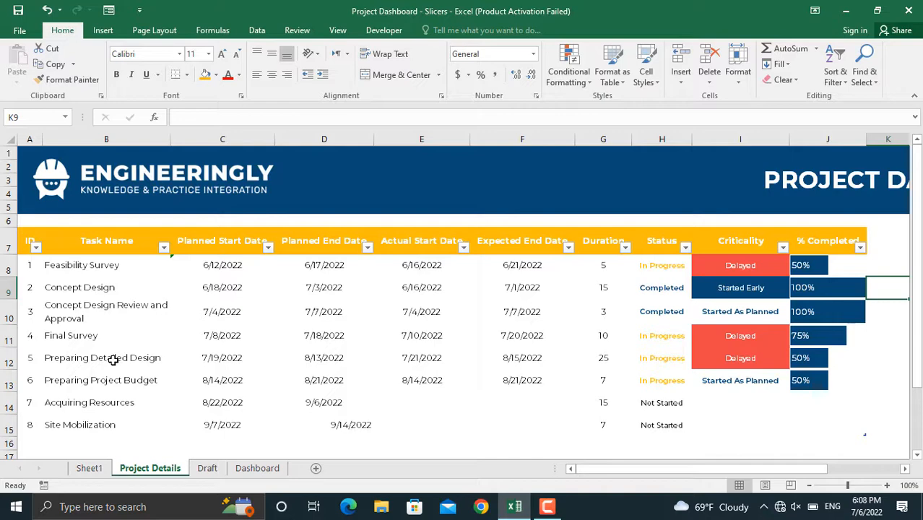
left_click(257, 469)
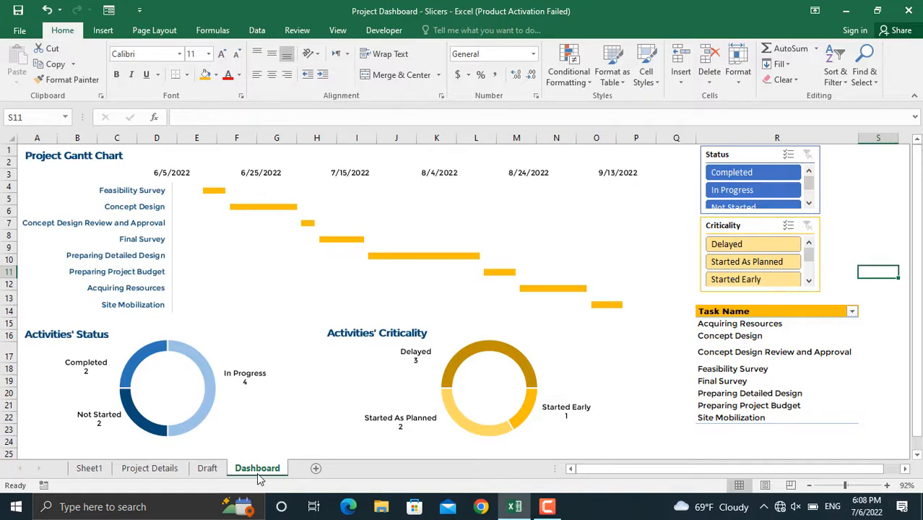
mouse_move(648, 437)
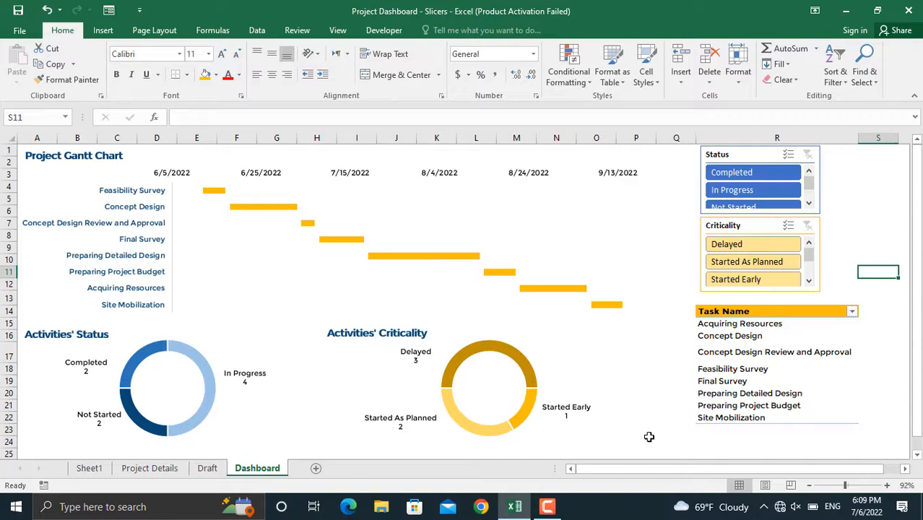
mouse_move(399, 294)
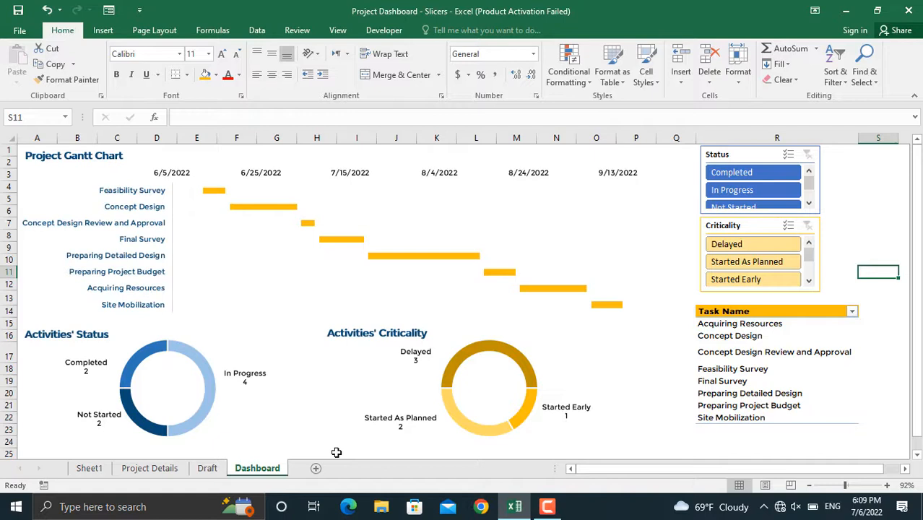
mouse_move(674, 427)
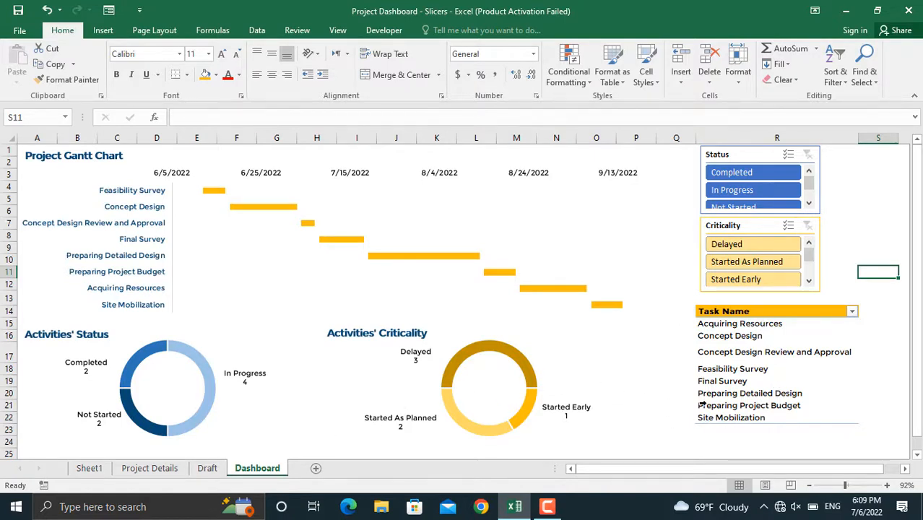
mouse_move(773, 448)
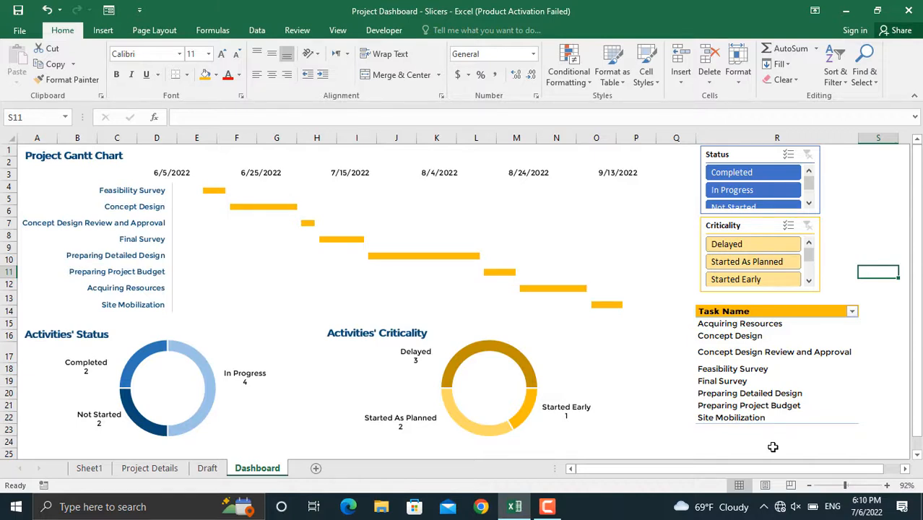
mouse_move(799, 299)
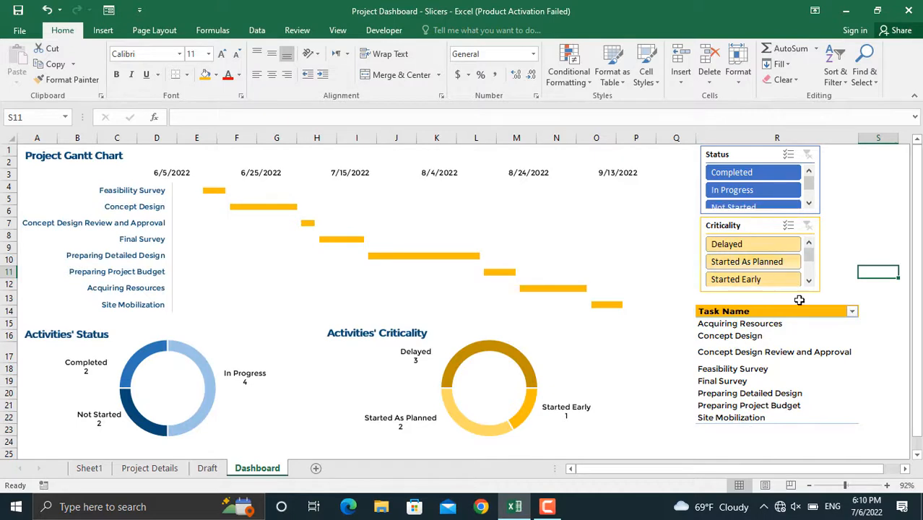
mouse_move(795, 384)
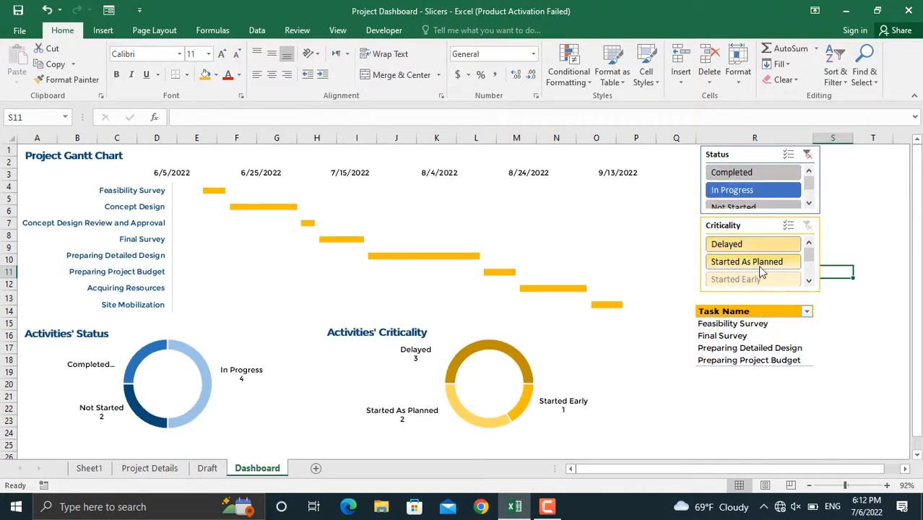
left_click(747, 262)
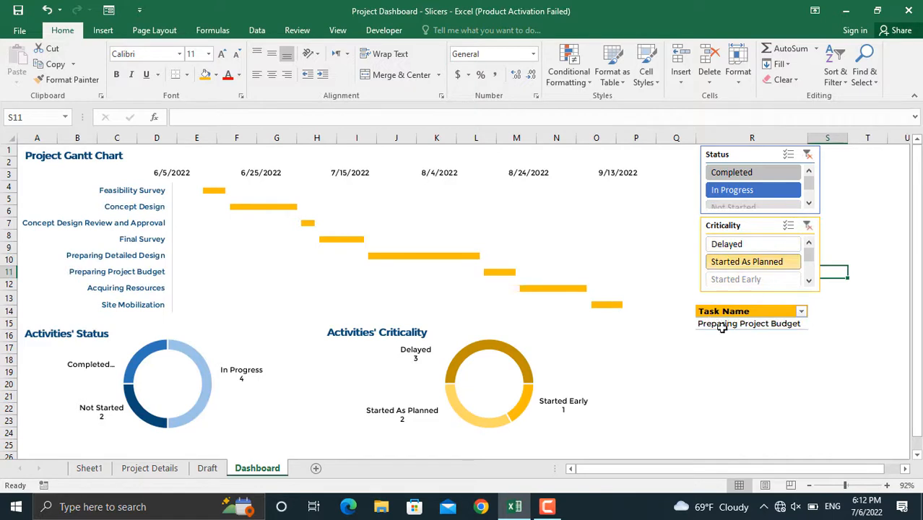
mouse_move(759, 335)
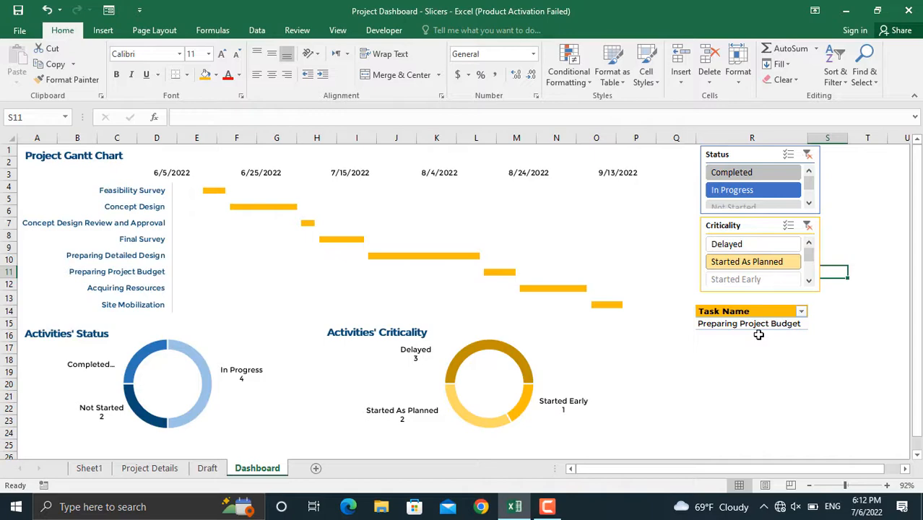
left_click(315, 468)
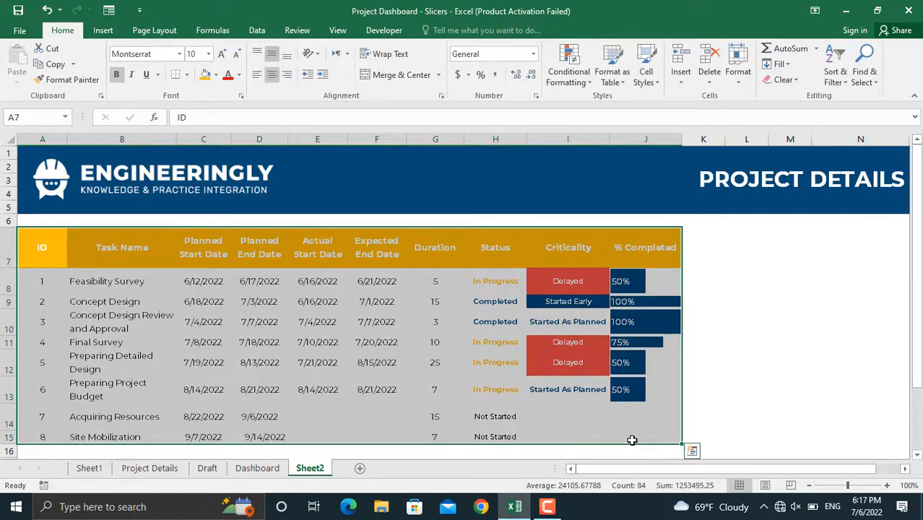
Convert the copied project details range on Sheet2 into a table with headers.
left_click(613, 65)
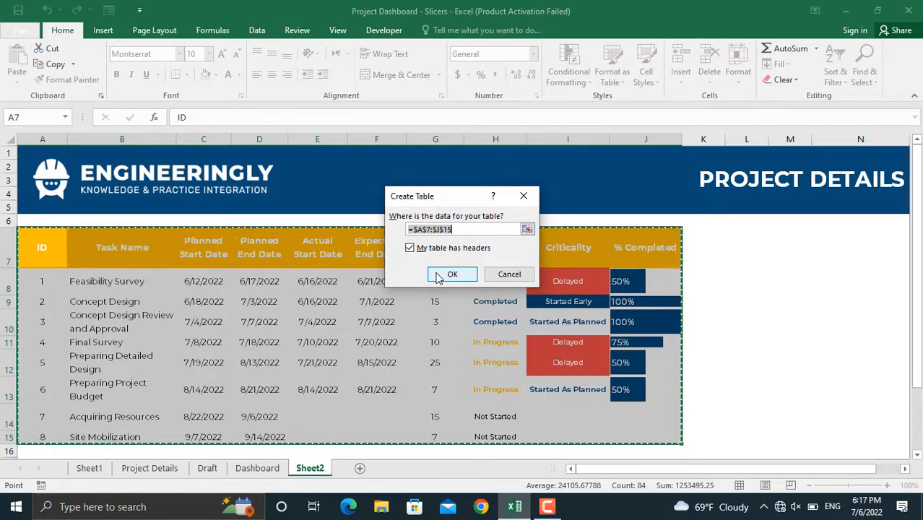
left_click(453, 274)
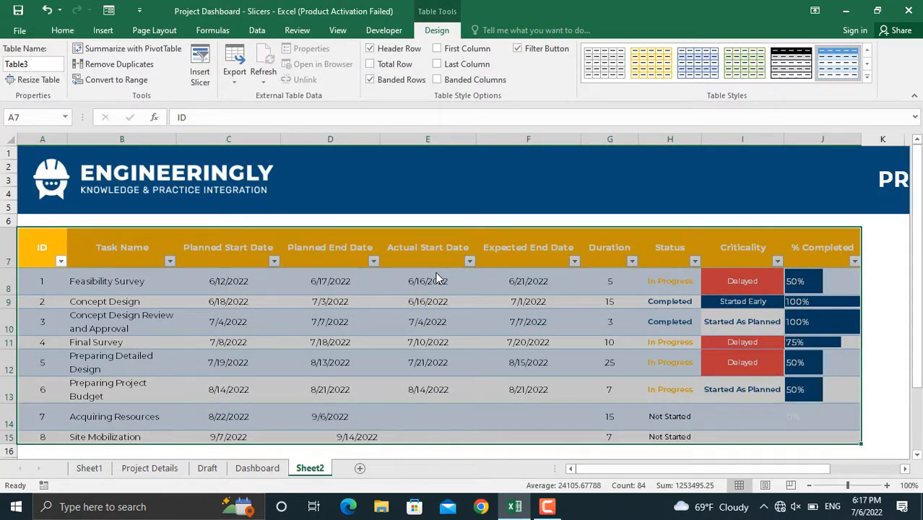
mouse_move(289, 193)
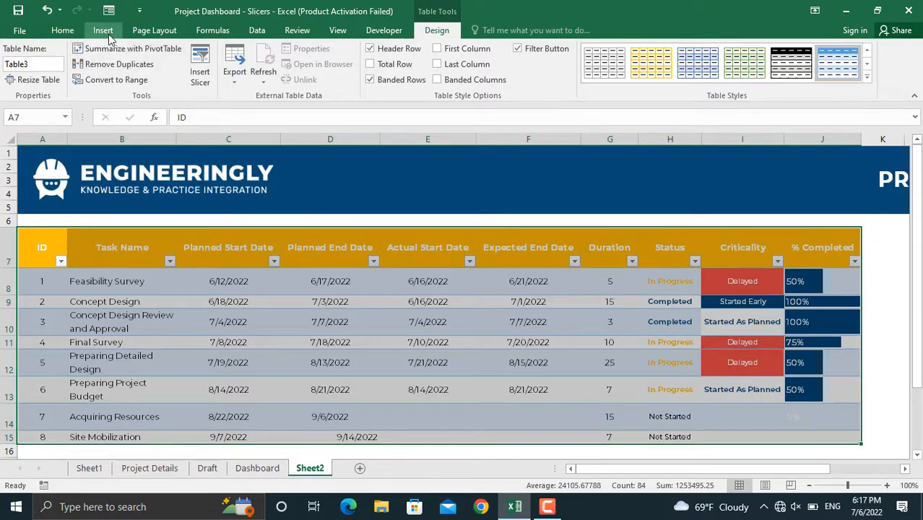
Insert a pivot table on a new sheet with Task Name in the Rows area.
left_click(102, 29)
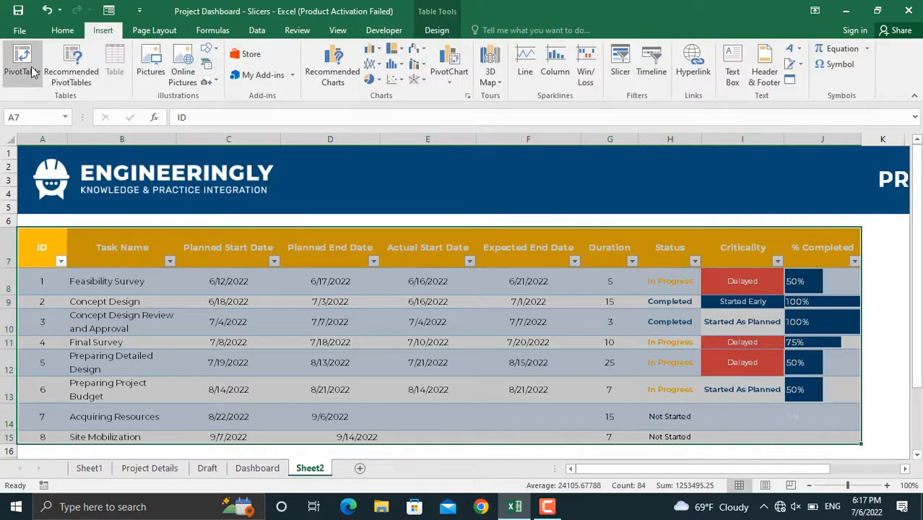
left_click(22, 61)
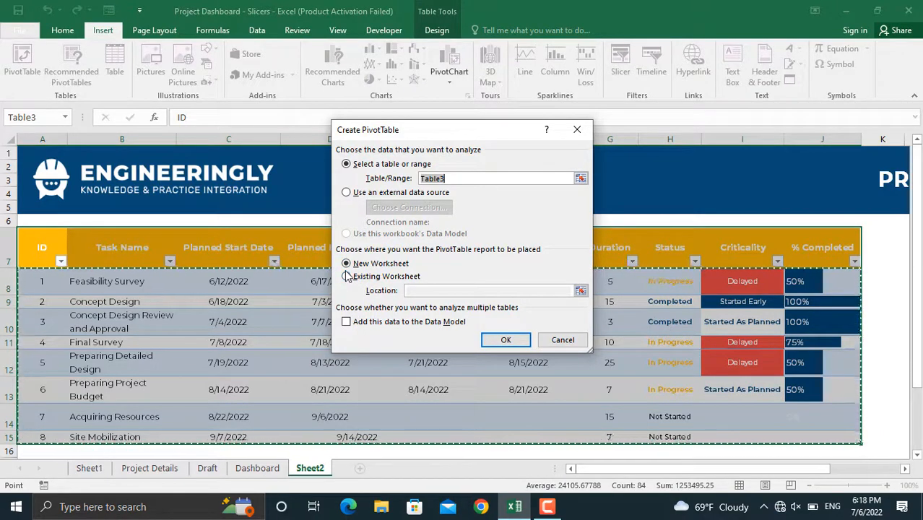
mouse_move(506, 341)
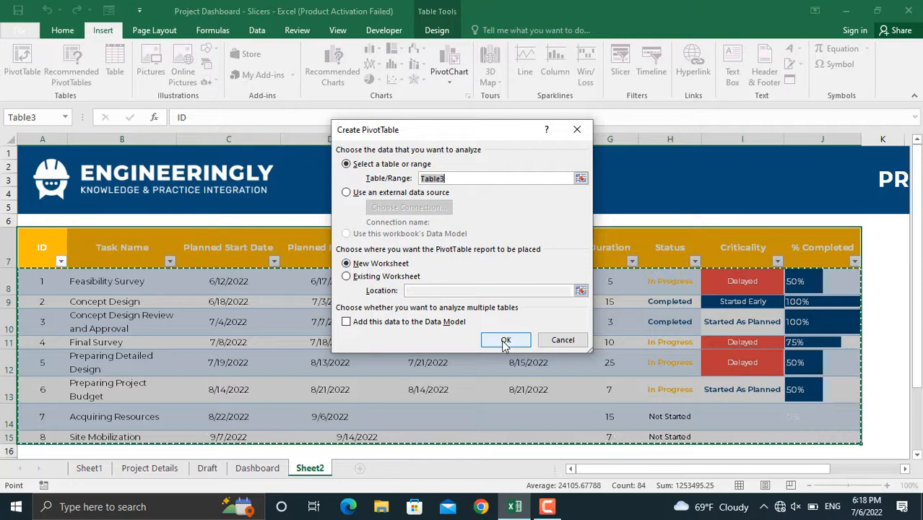
left_click(506, 341)
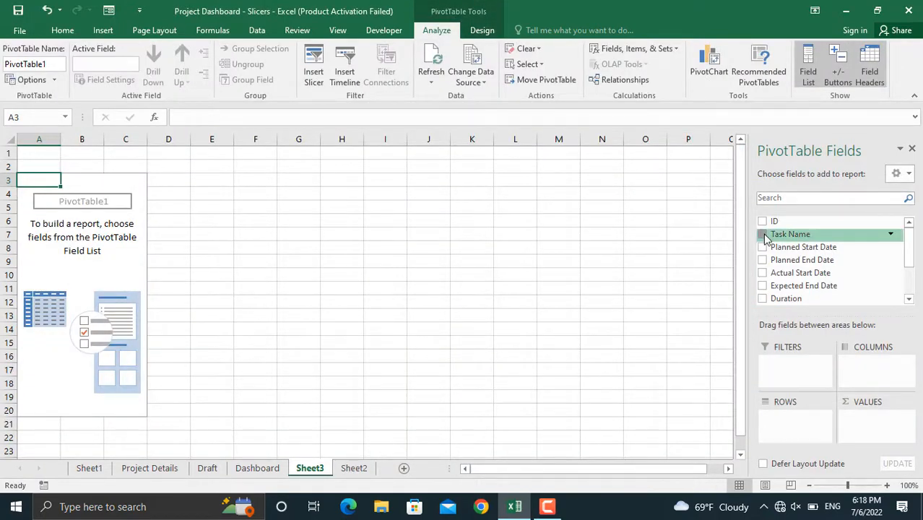
left_click(763, 234)
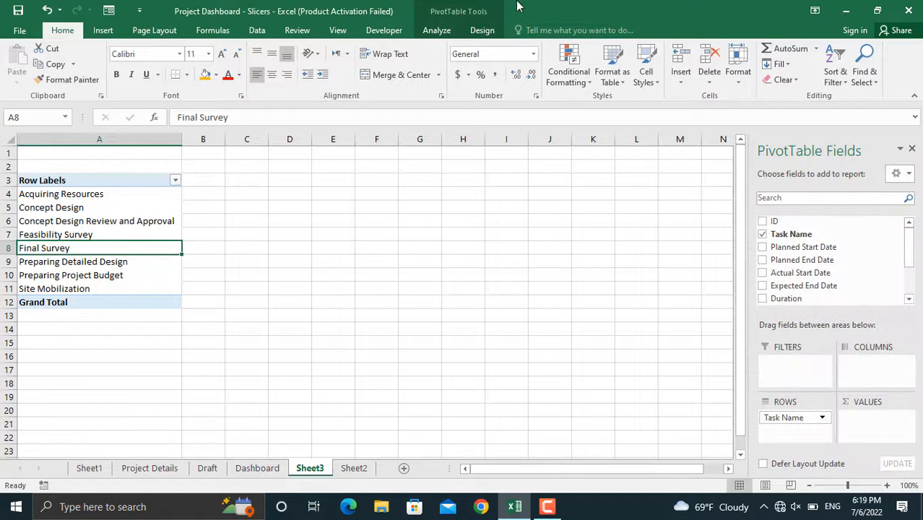
mouse_move(459, 14)
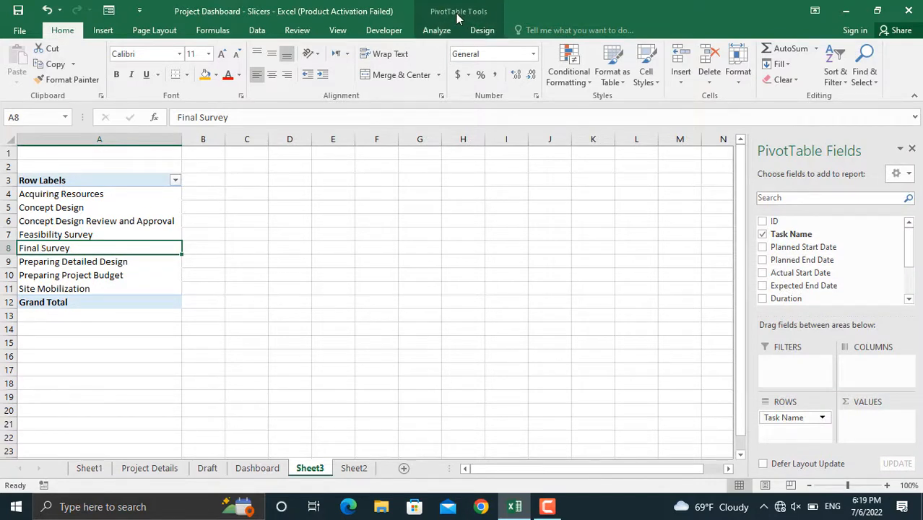
Insert Status and Criticality slicers from the Analyze tab beside the pivot table.
left_click(437, 30)
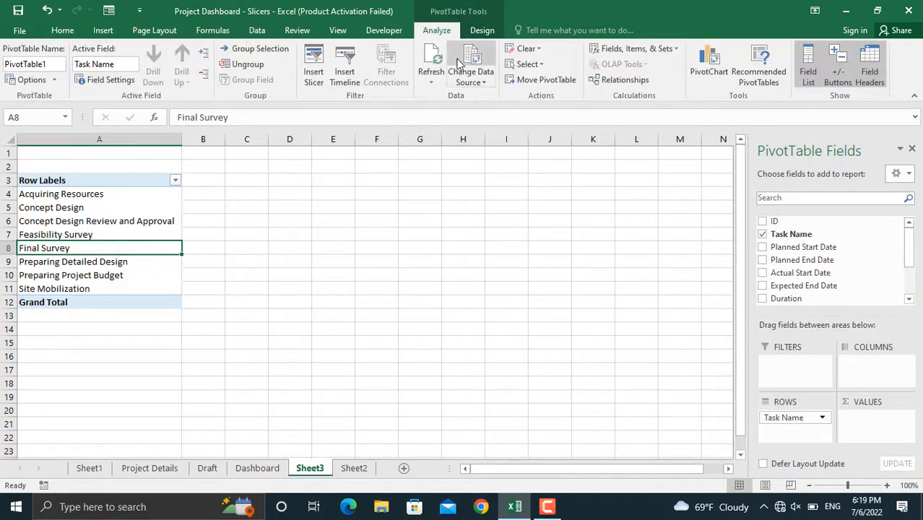
left_click(314, 65)
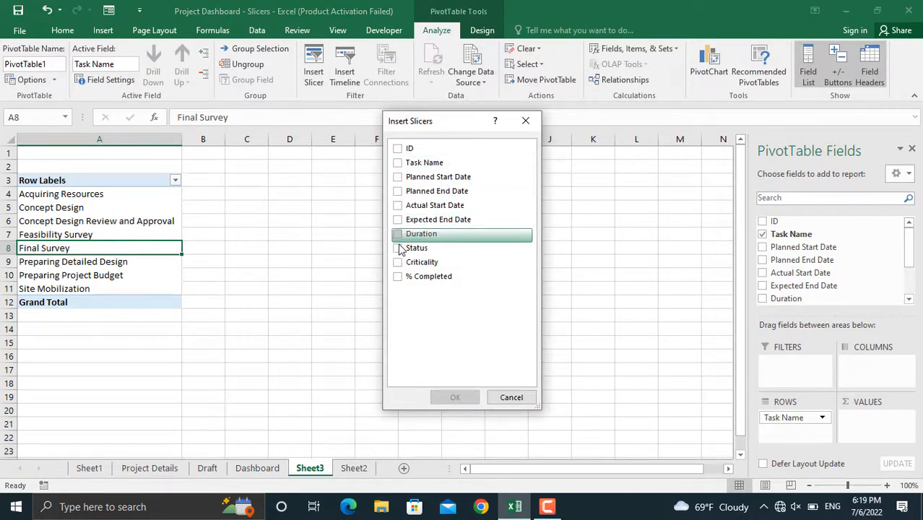
left_click(397, 249)
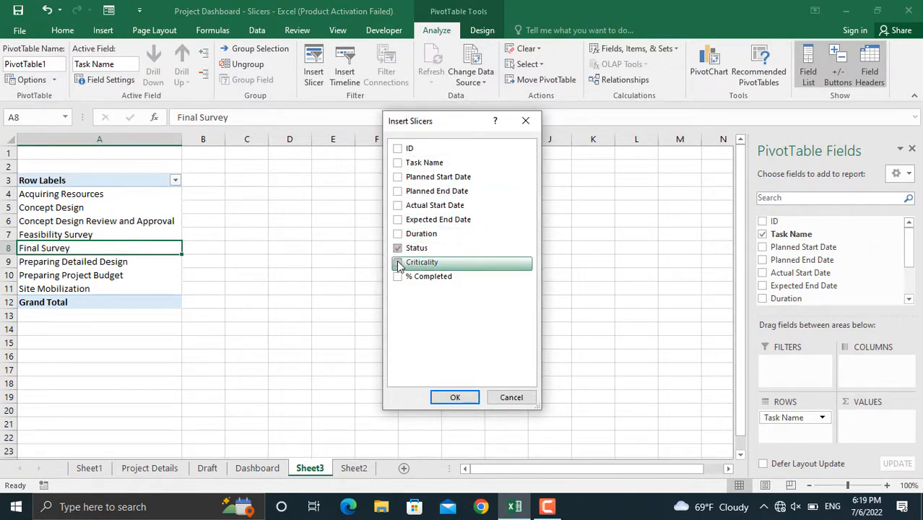
left_click(398, 261)
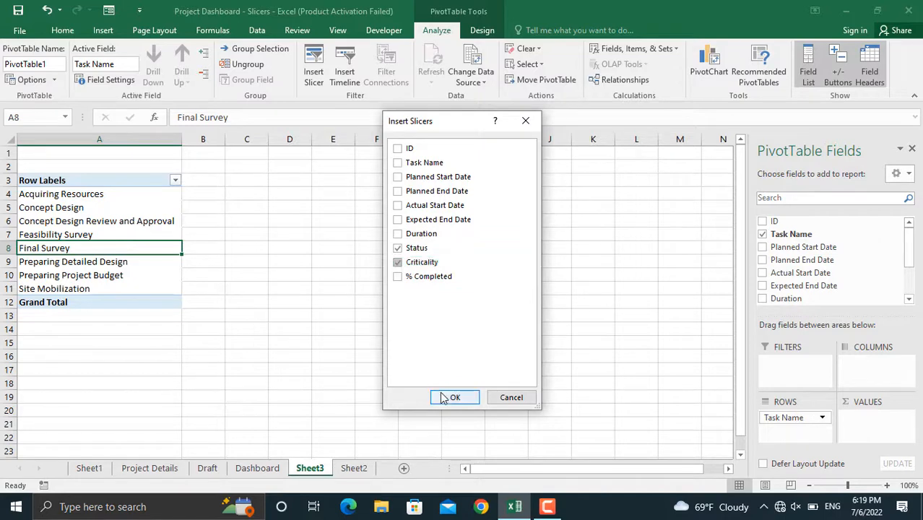
left_click(453, 397)
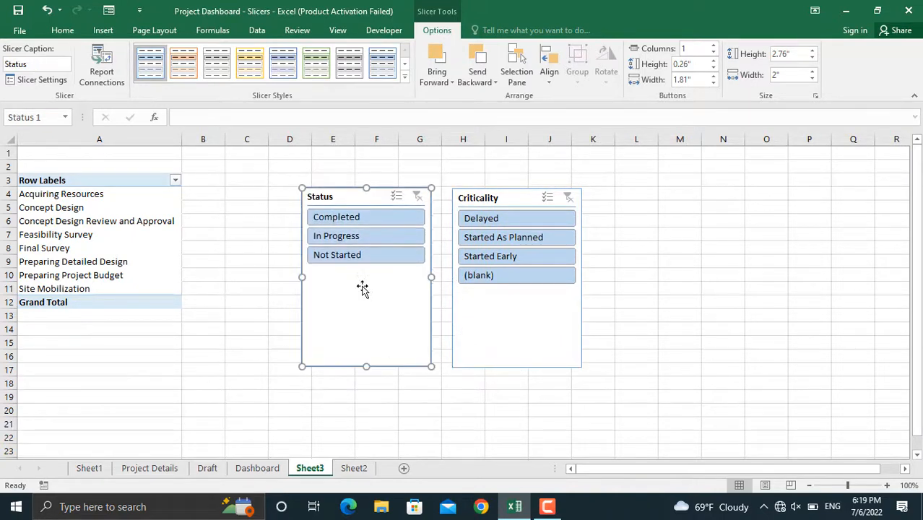
Filter by Completed, check Sheet2's table, then filter to In Progress and Delayed tasks.
left_click(335, 217)
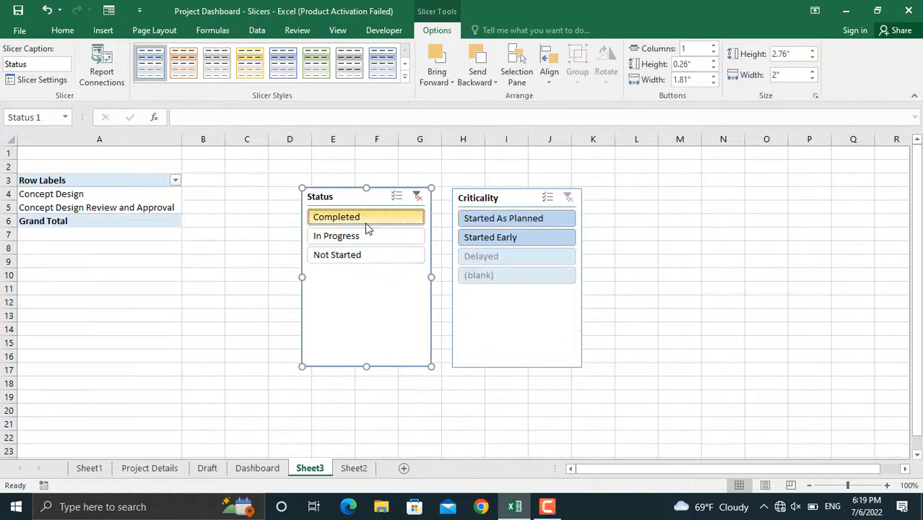
mouse_move(95, 208)
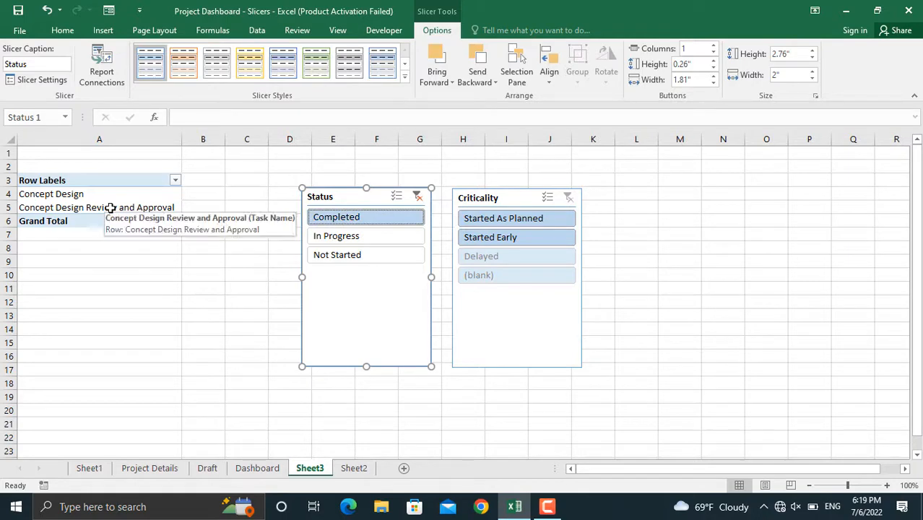
left_click(336, 236)
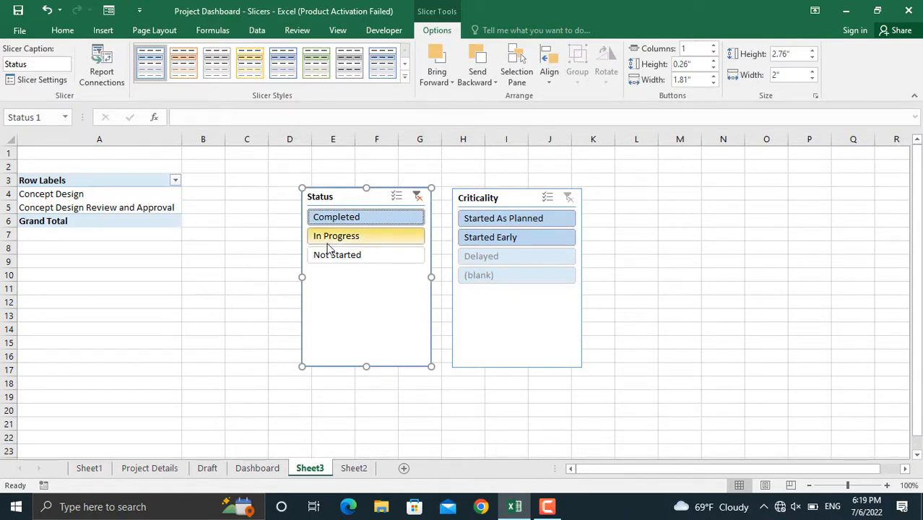
left_click(354, 468)
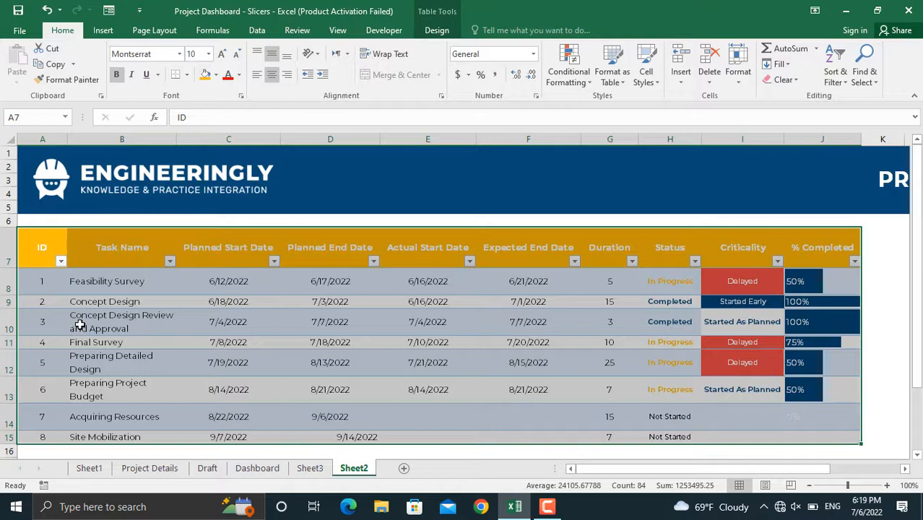
mouse_move(122, 330)
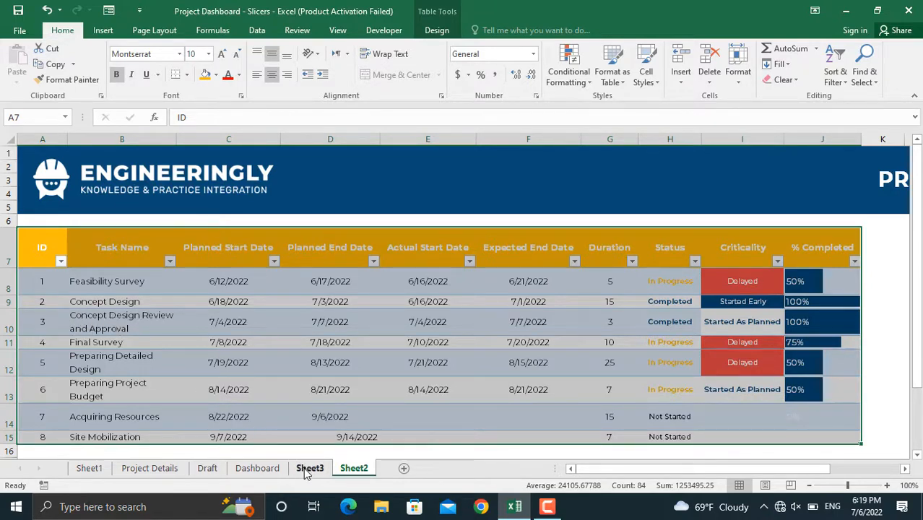
left_click(309, 469)
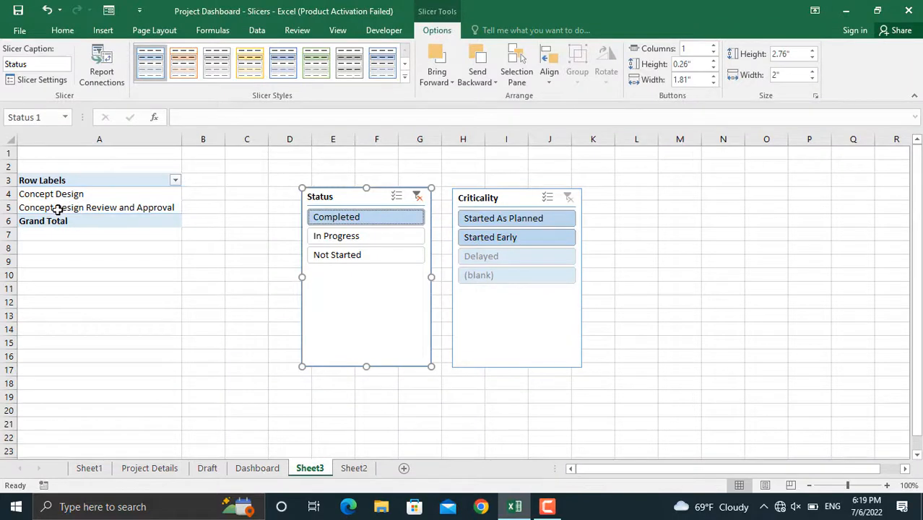
mouse_move(57, 208)
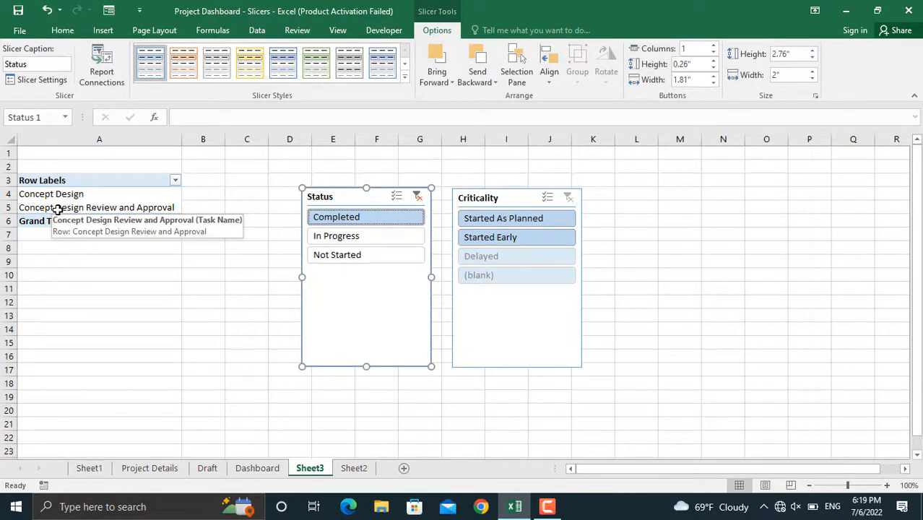
left_click(335, 235)
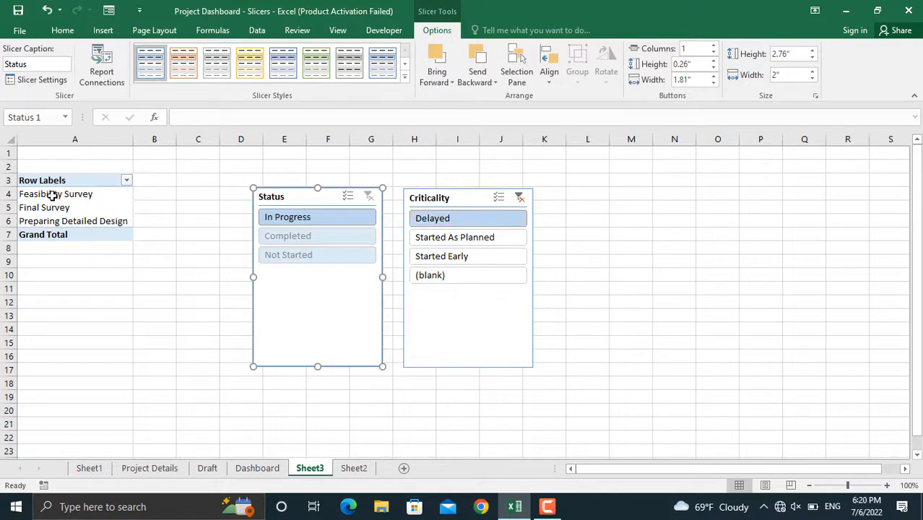
mouse_move(72, 220)
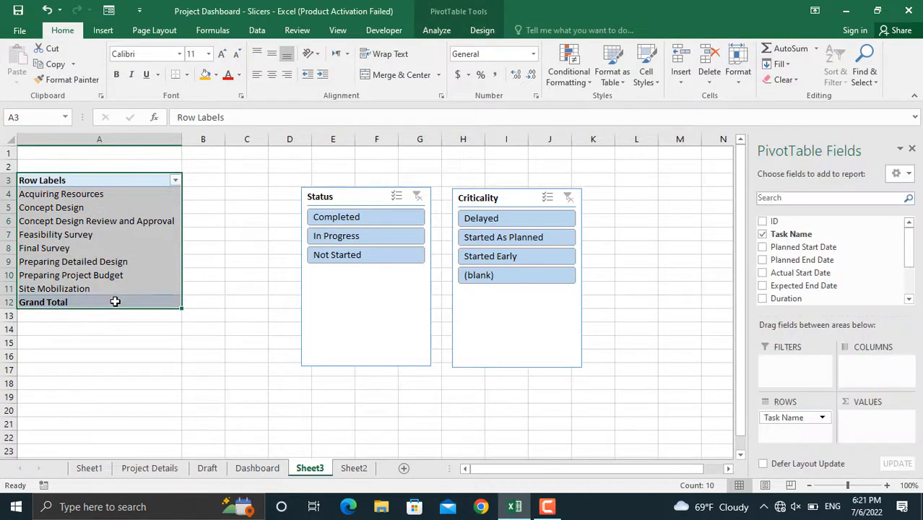
Copy the task-name pivot table and switch to the Dashboard sheet.
key("ctrl+c")
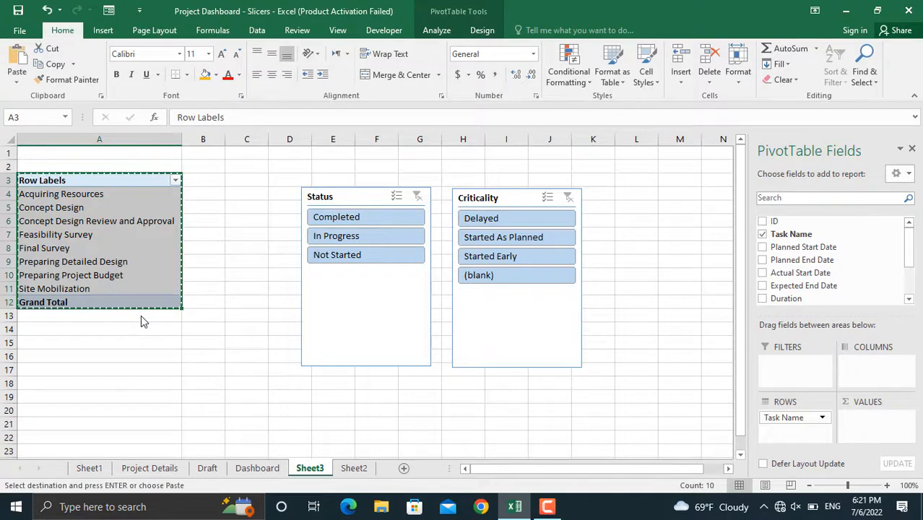
left_click(257, 468)
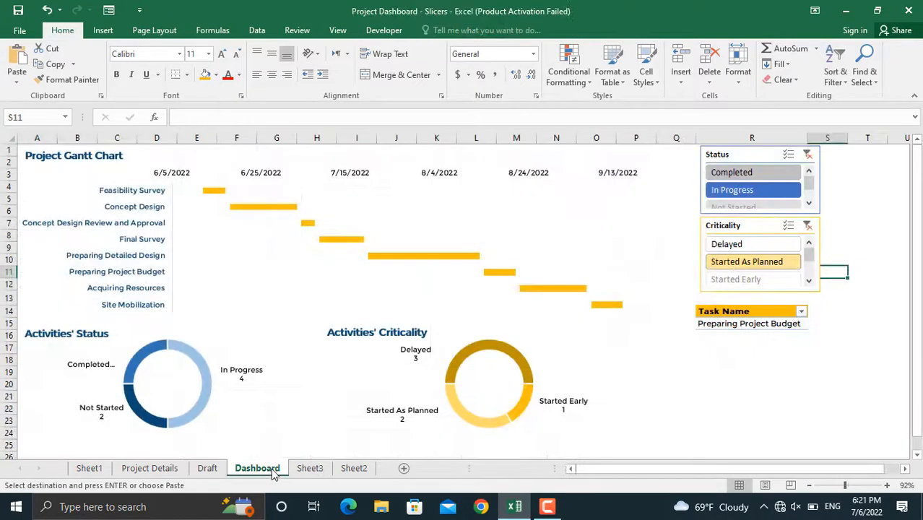